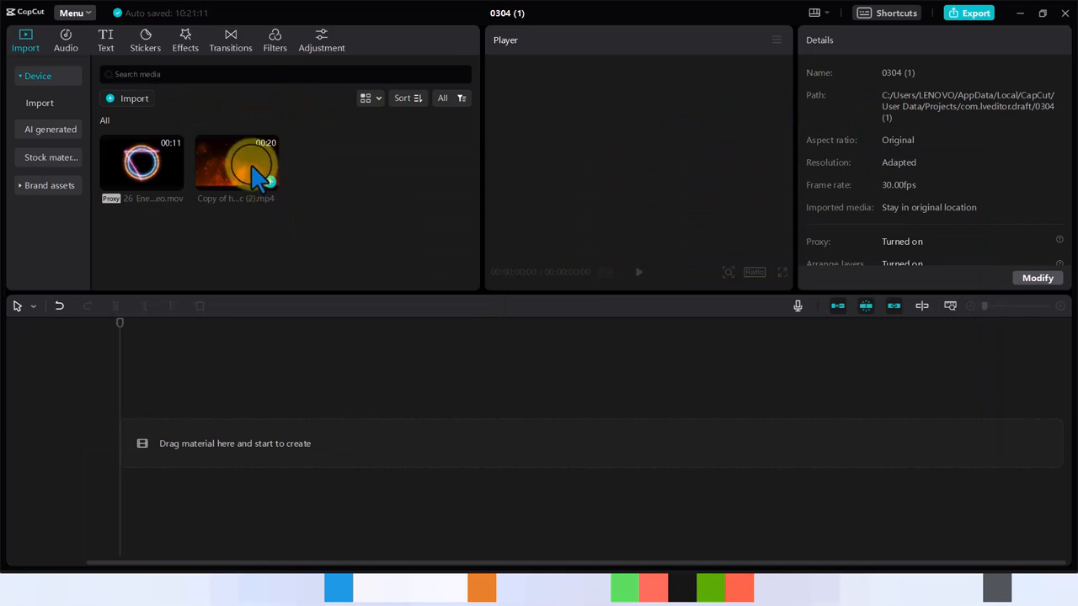
Step: Place the energy ring clip on an overlay track above the fire video in the timeline
double_click(236, 165)
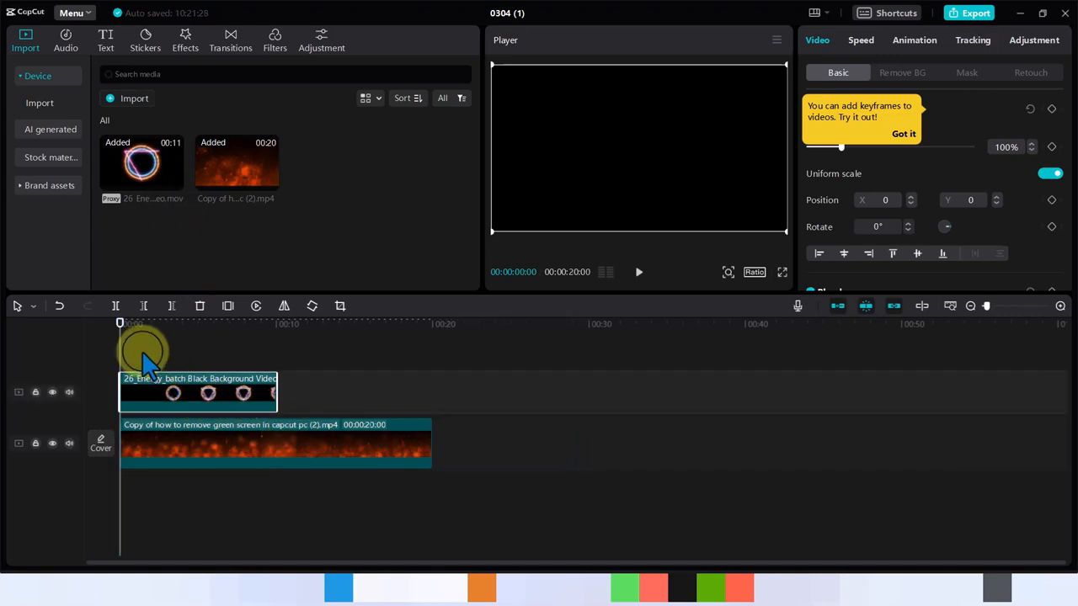
mouse_move(184, 401)
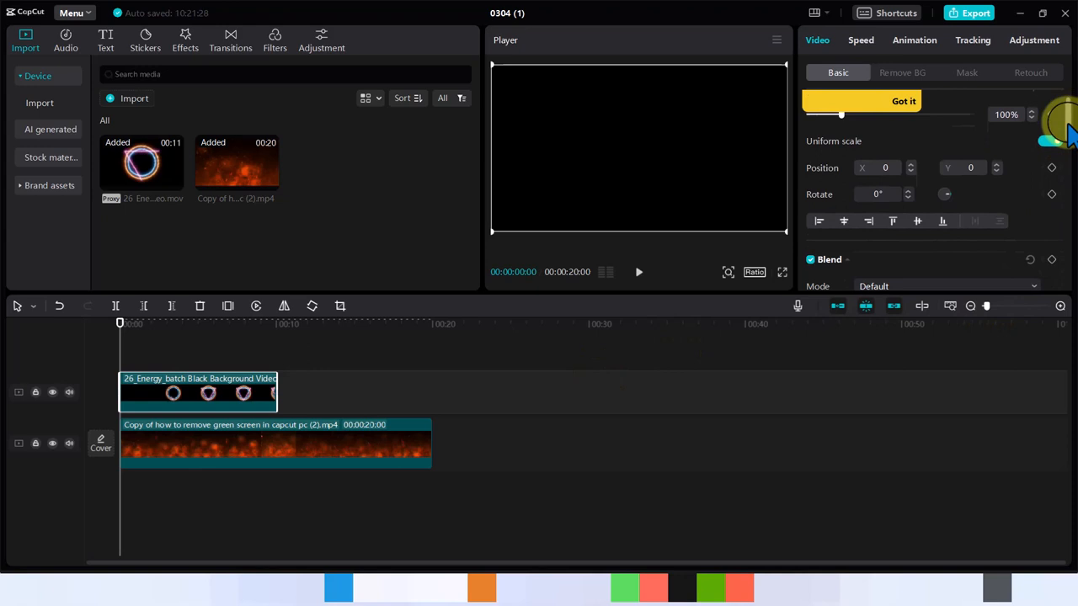
Step: Dismiss the keyframe tip and toggle the ring clip's blend mode between Screen and Default
click(903, 101)
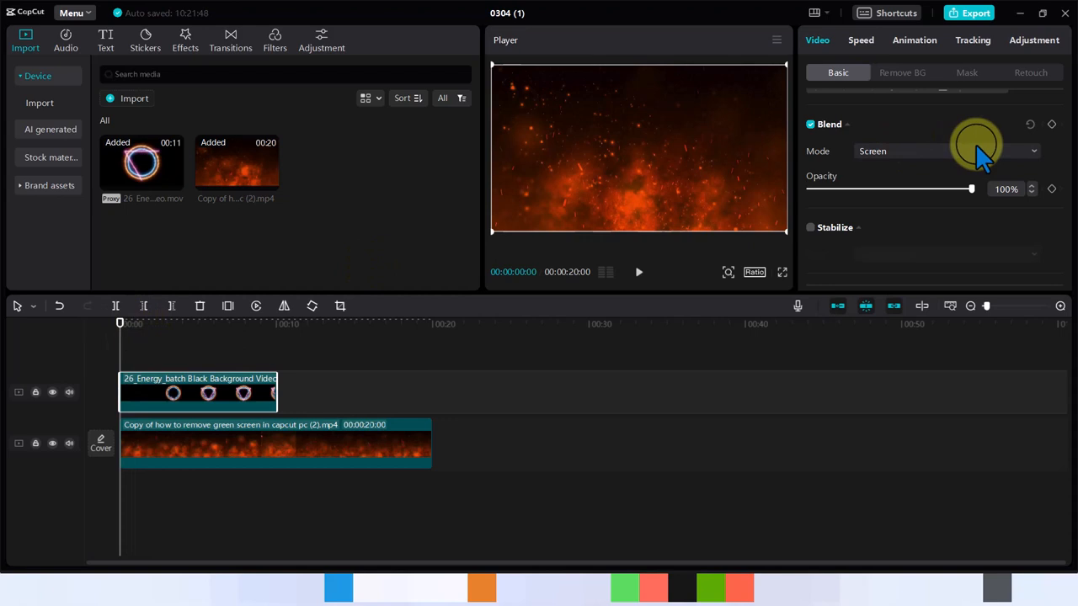
click(947, 151)
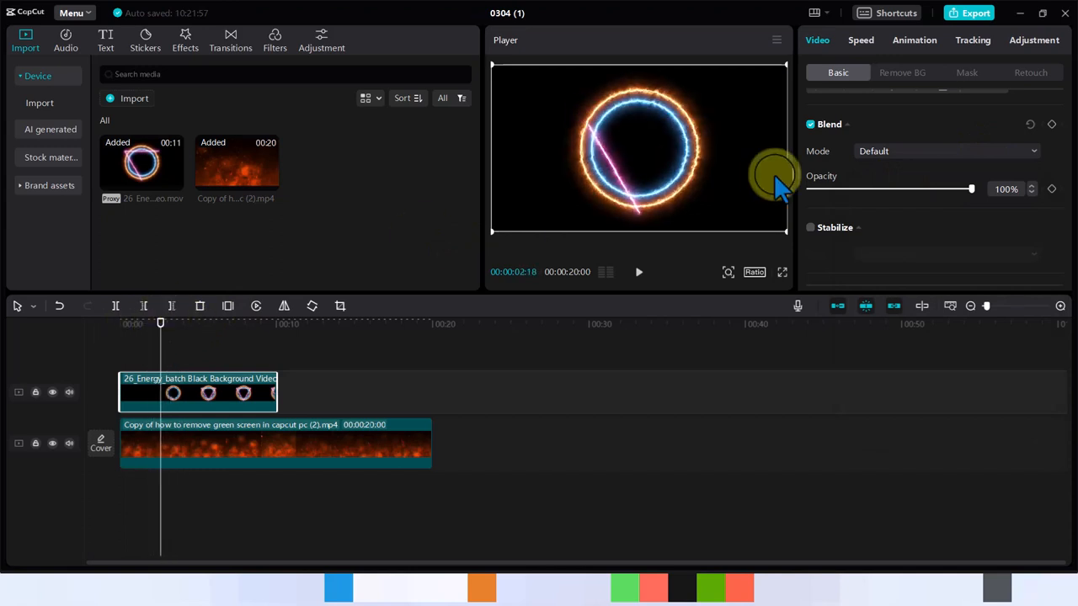
click(946, 152)
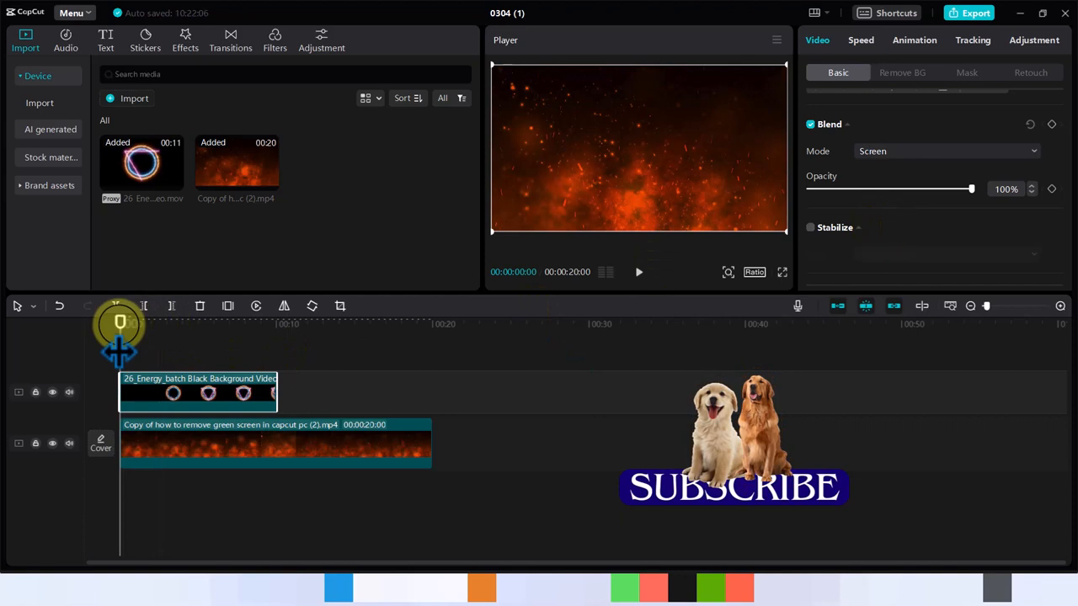
Step: Return the playhead to the start and preview the Screen-blended ring over the fire
click(639, 271)
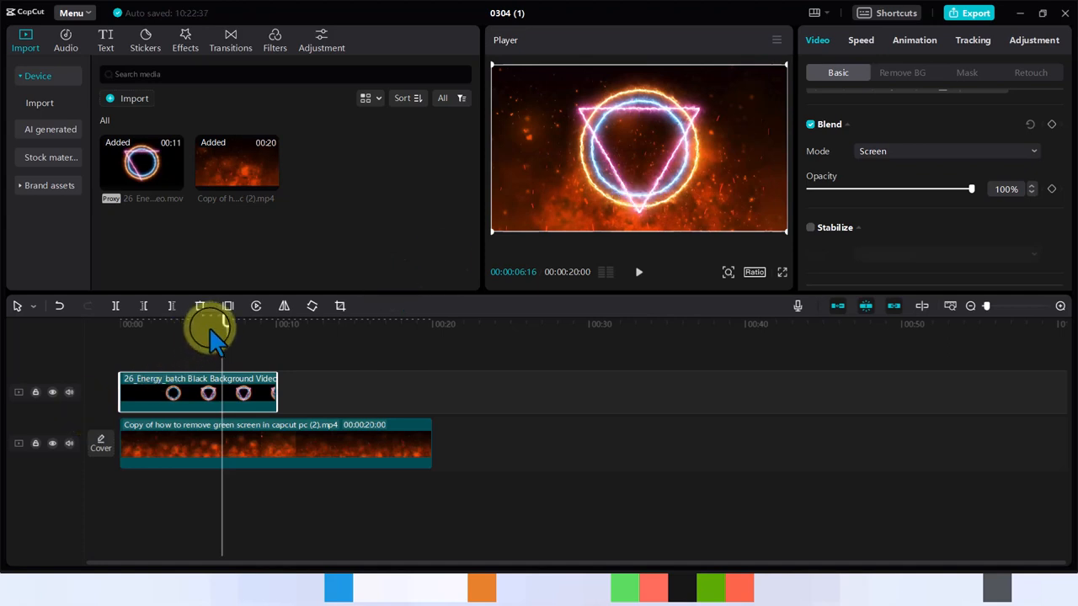
Step: Keyframe the ring moving right, then left, and shrinking to 89% over the fire
drag(222, 337, 135, 337)
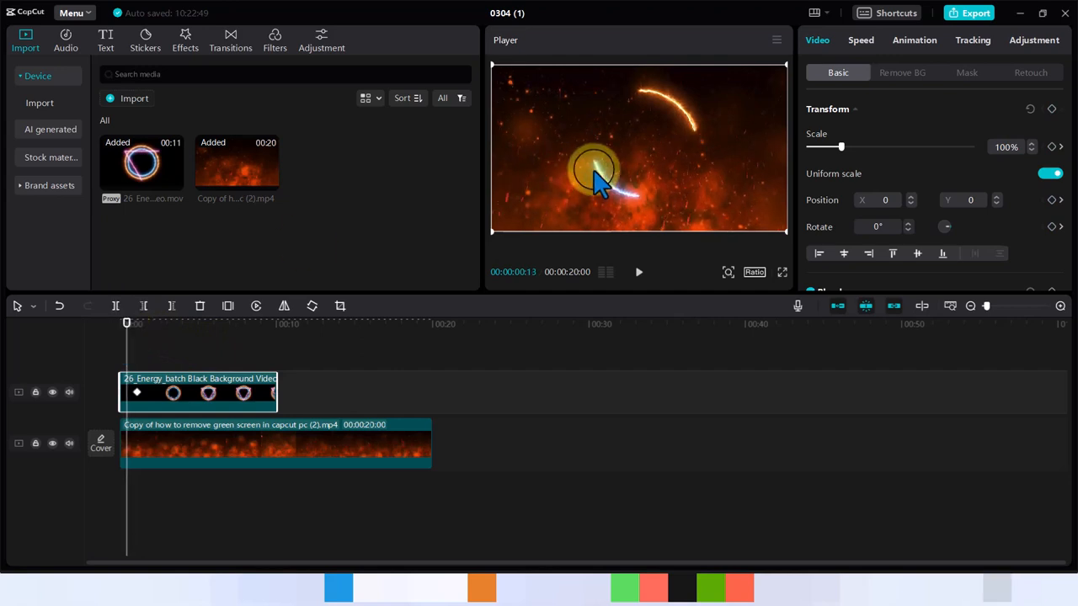
drag(598, 171, 687, 152)
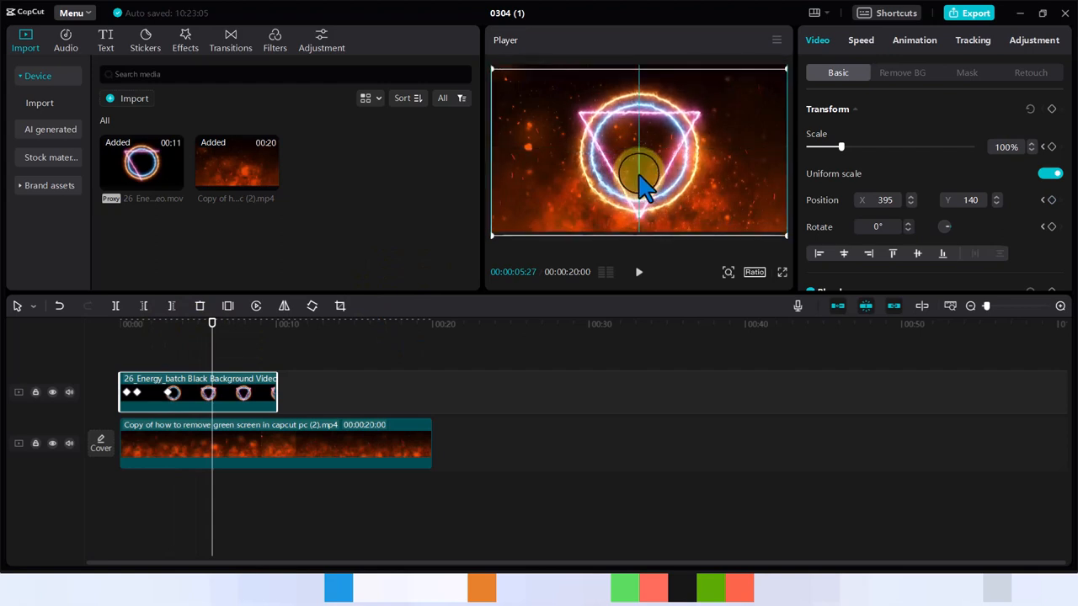
drag(638, 177, 514, 83)
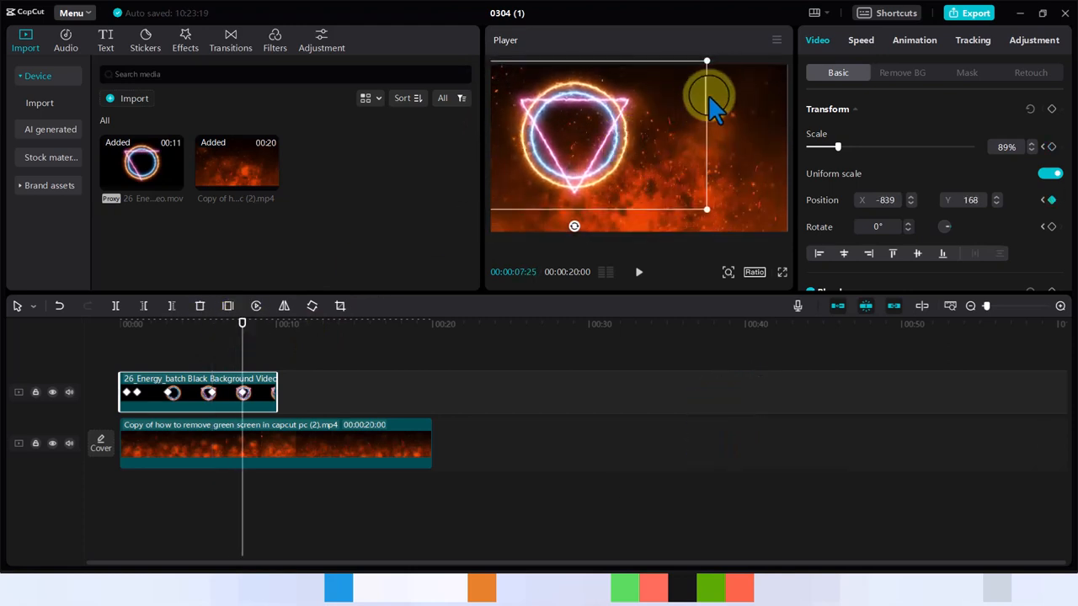
drag(711, 96, 689, 77)
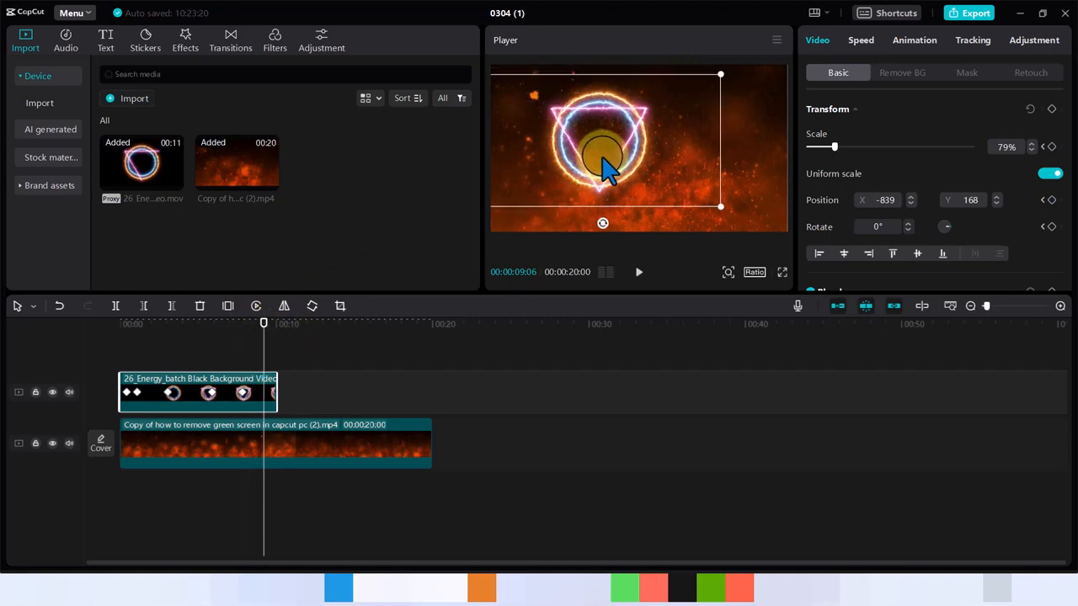
Step: Keyframe the ring back toward centre and enlarge its scale to 458%, beyond the frame
drag(603, 155, 626, 148)
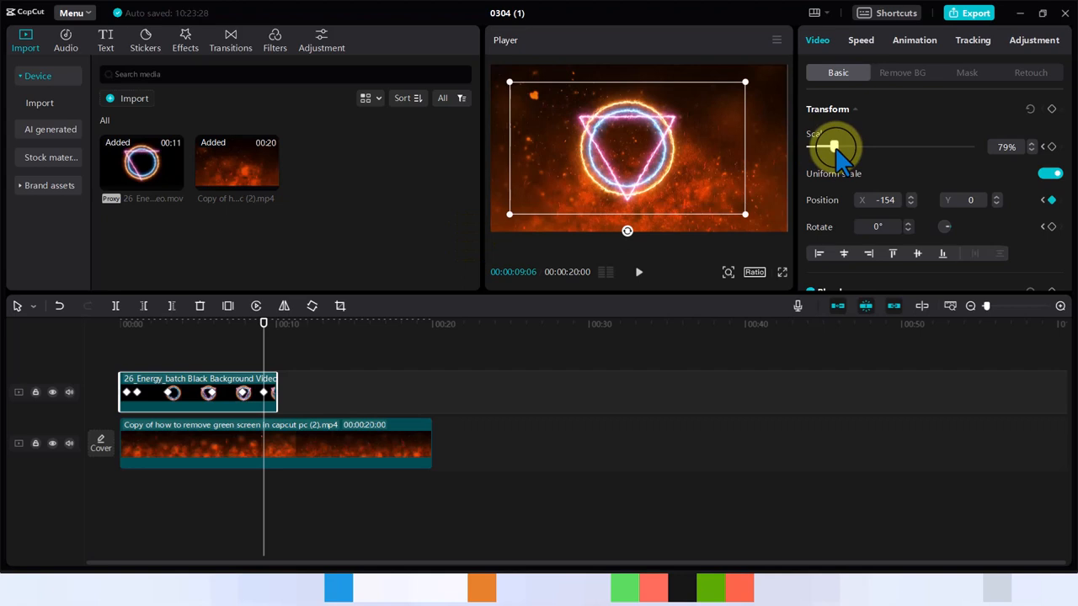
drag(834, 146, 956, 146)
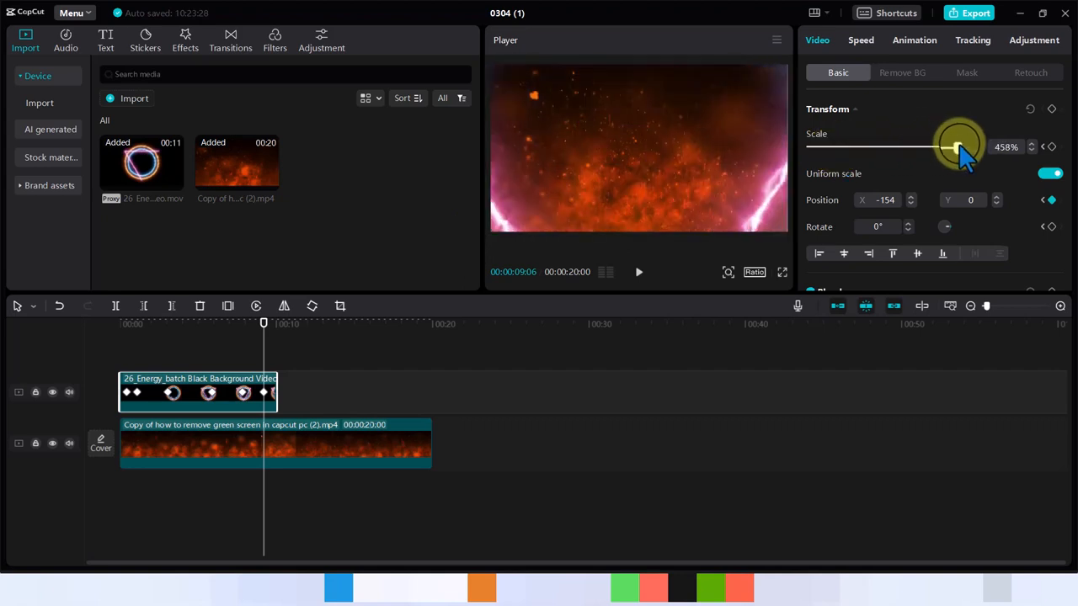